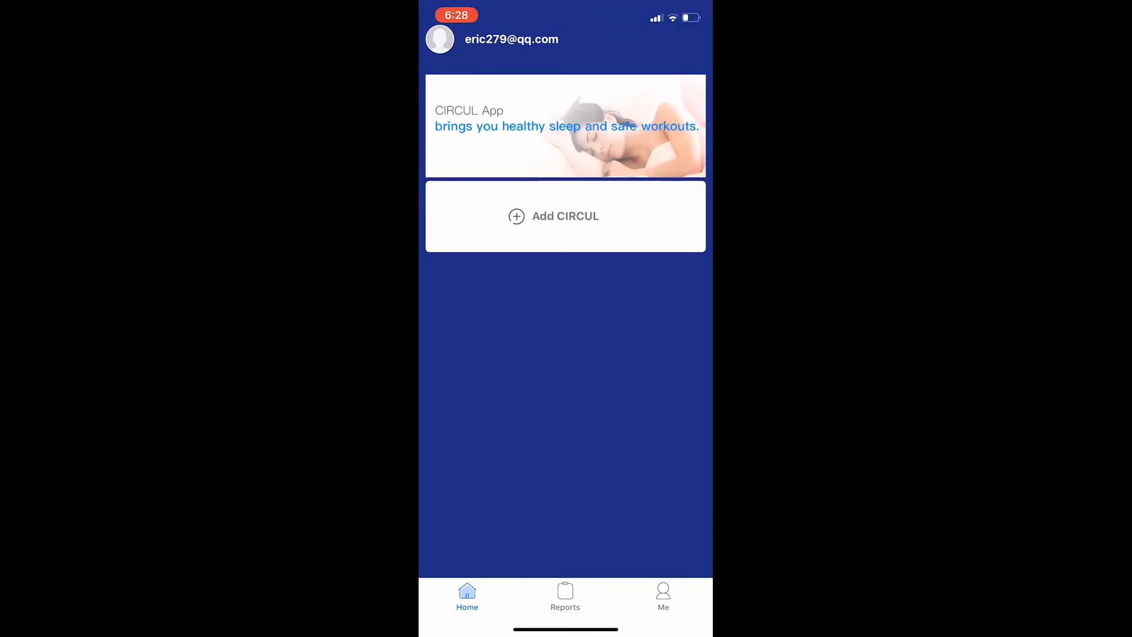
Tap Add CIRCUL on the Home screen to begin searching for a nearby ring.
left_click(565, 216)
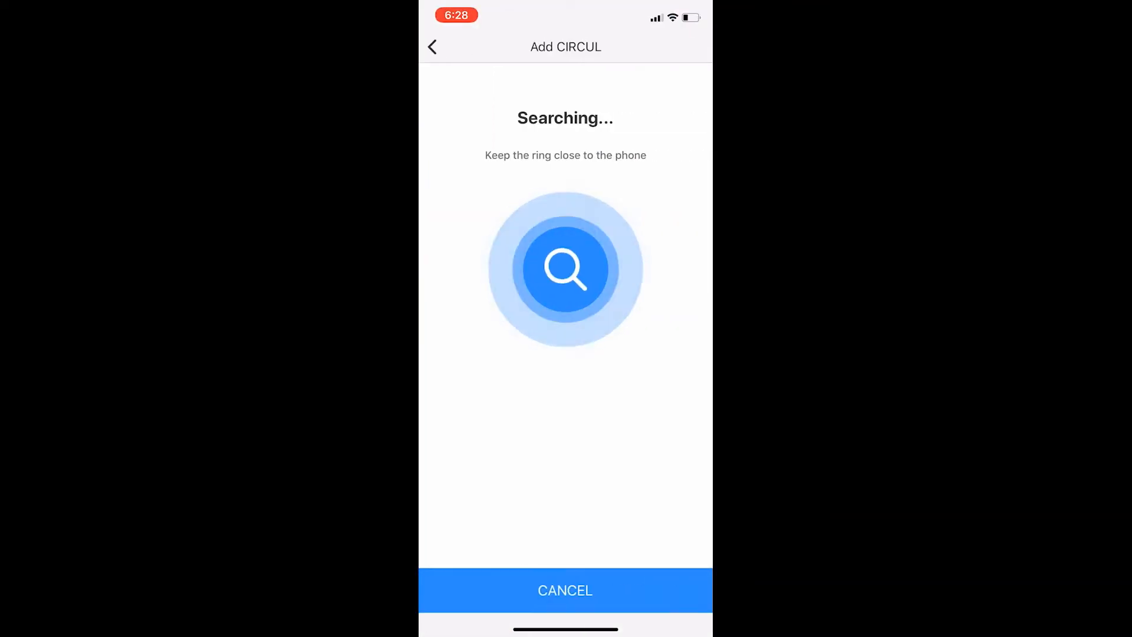